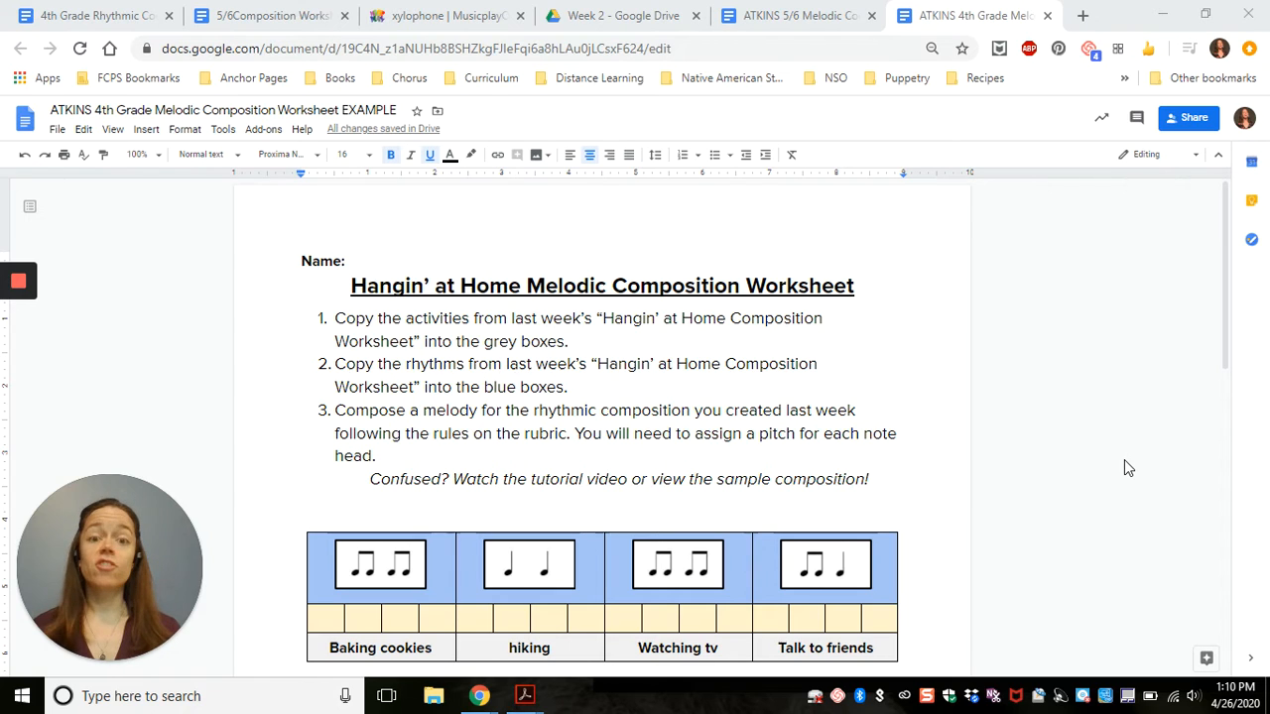
mouse_move(1264, 341)
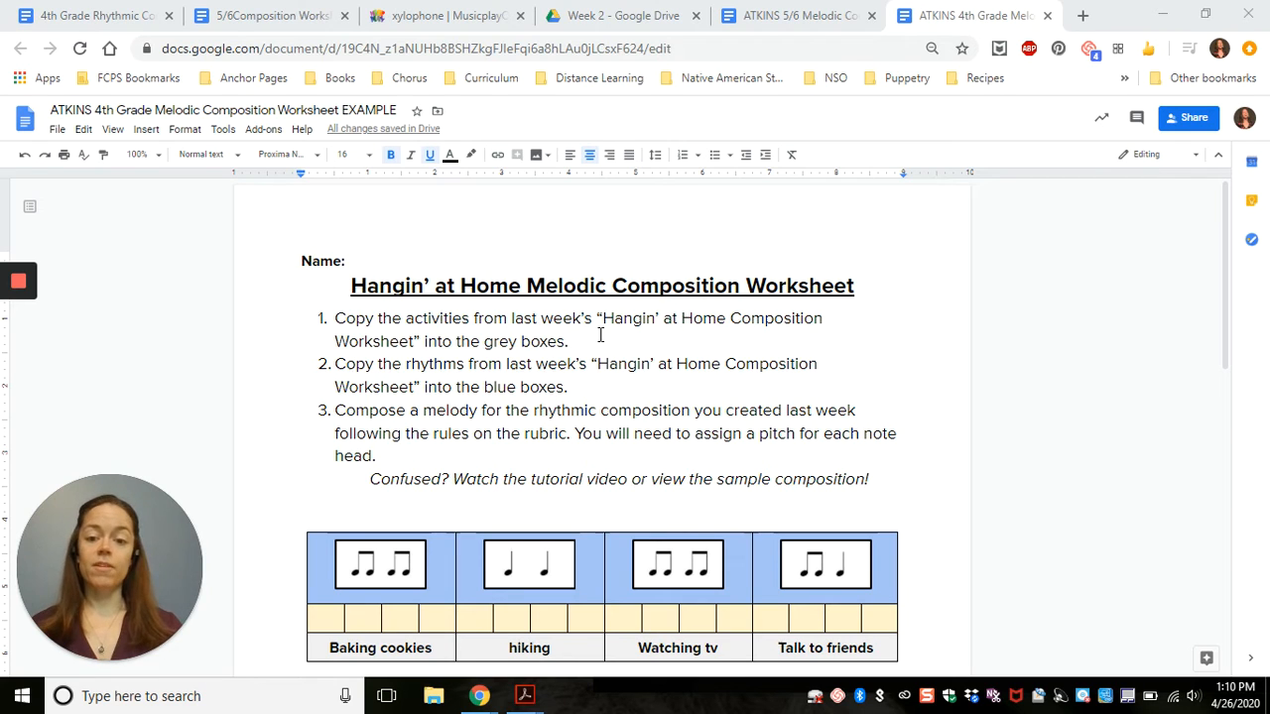
mouse_move(417, 583)
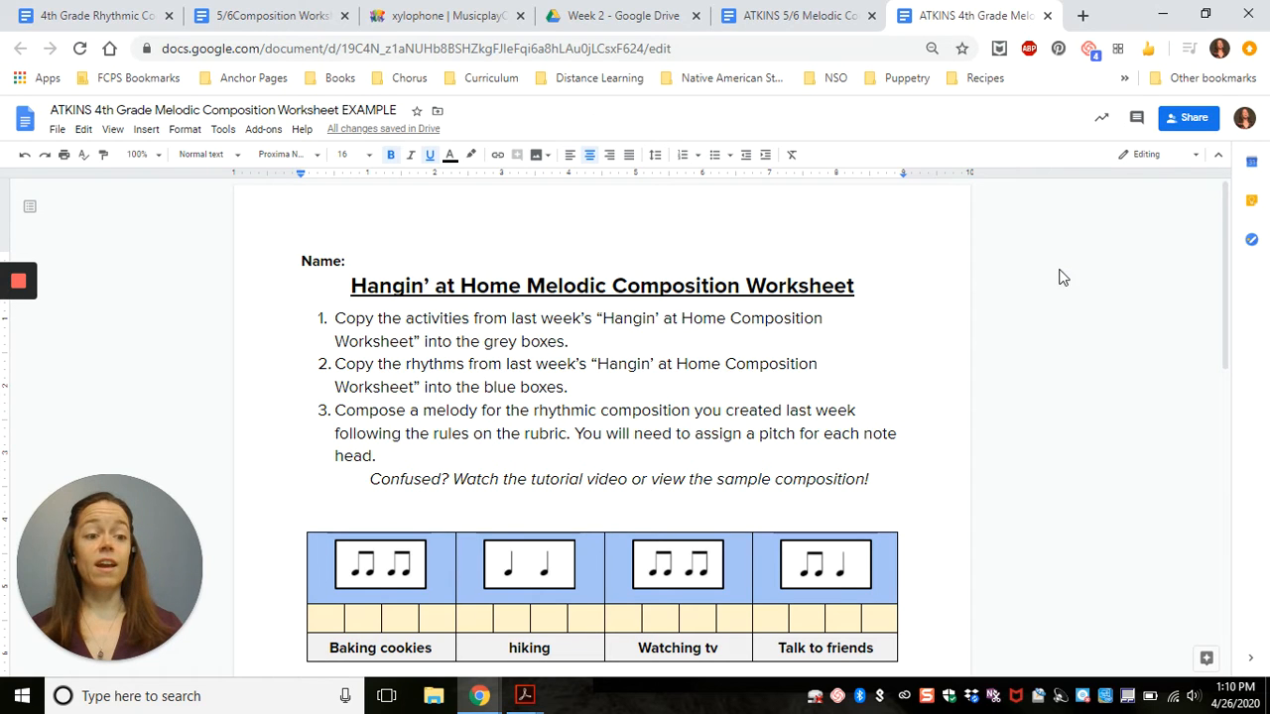
Step: Type a dash in the empty hiking pitch box with no note head above it
scroll(down, 3)
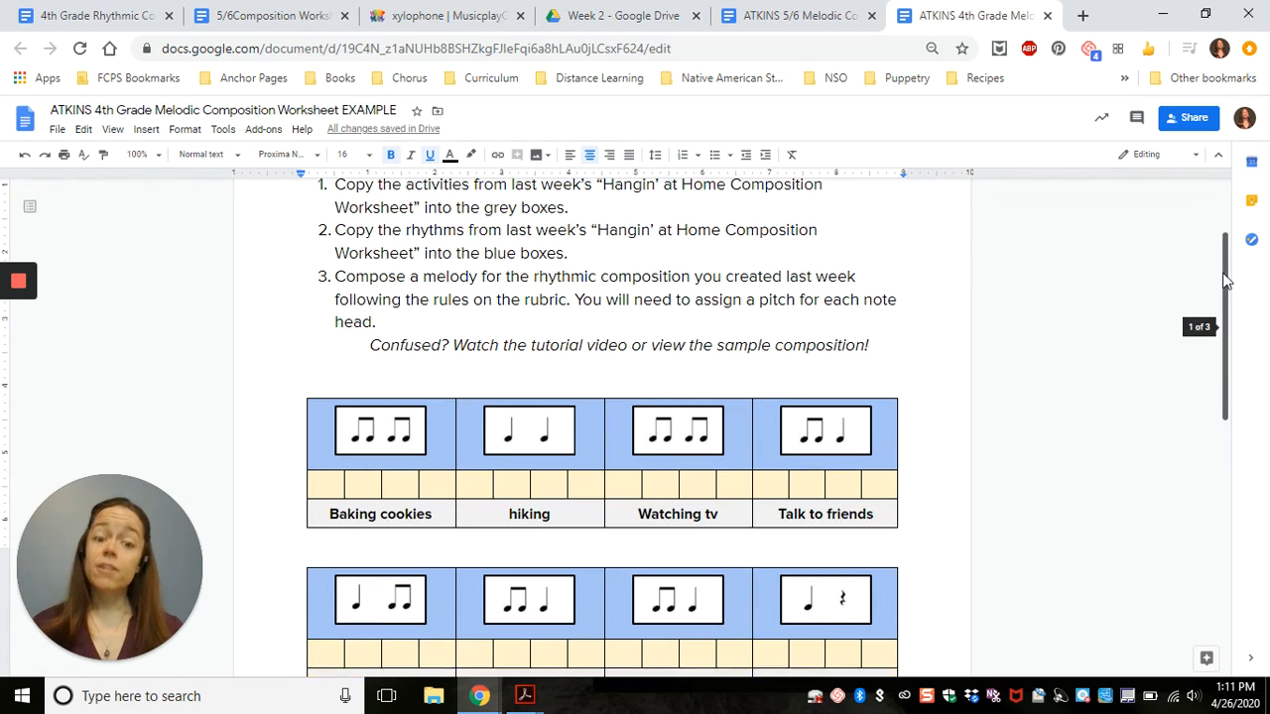
scroll(down, 3)
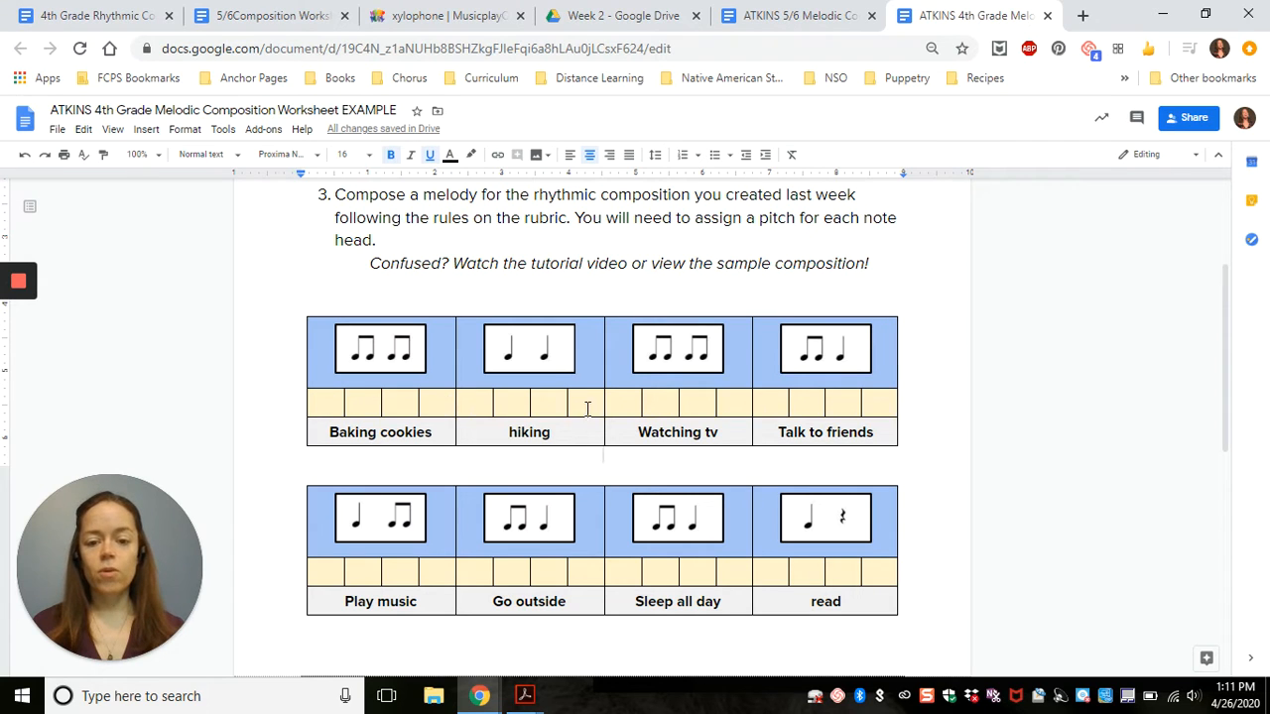
mouse_move(238, 421)
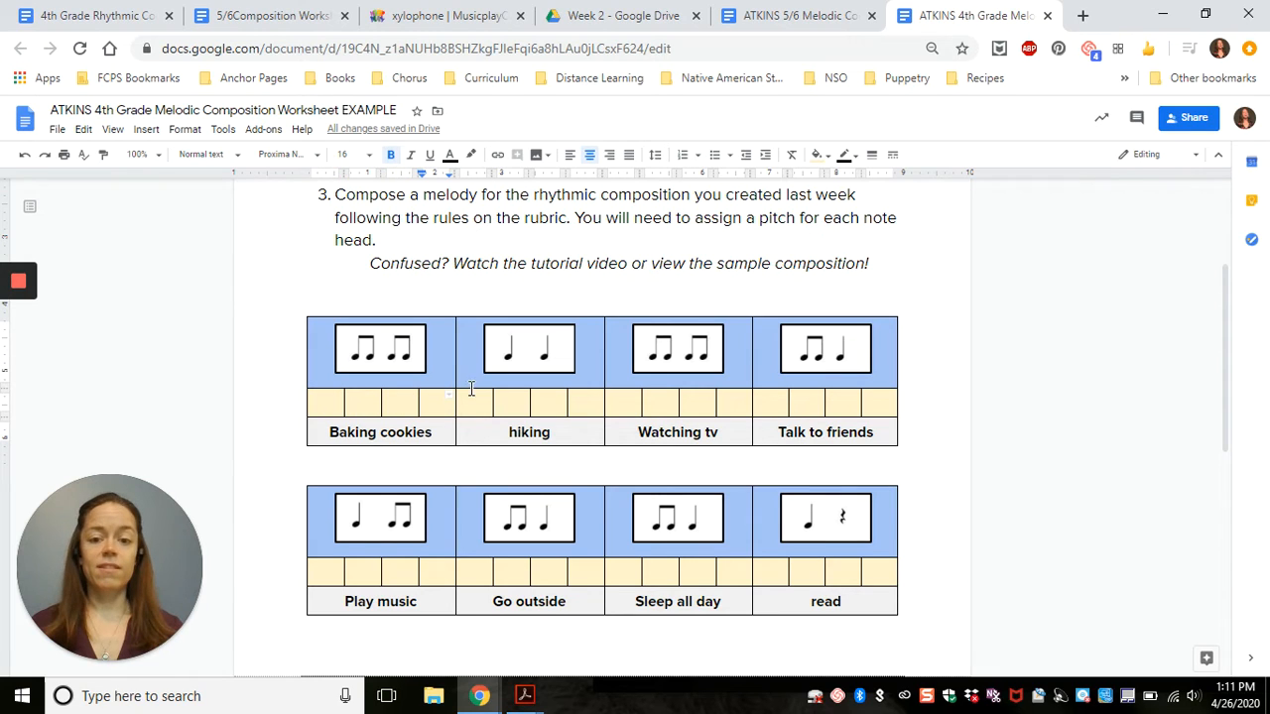
click(528, 349)
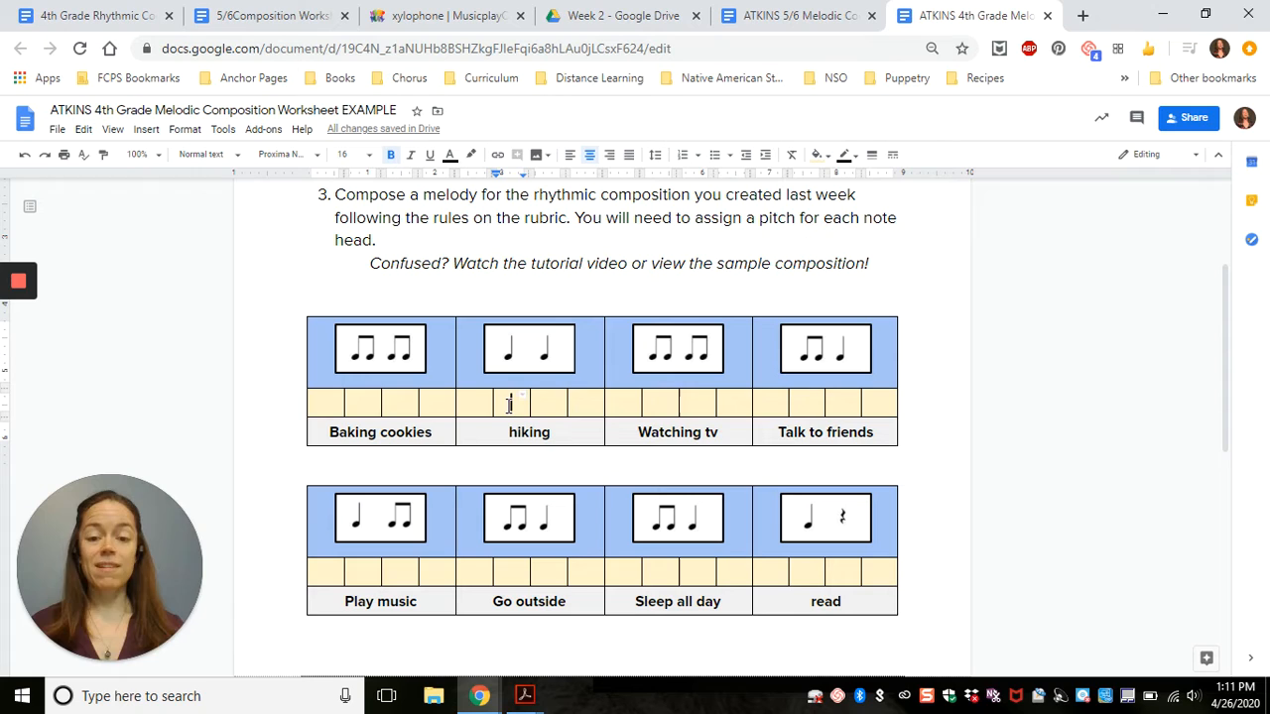
text(-)
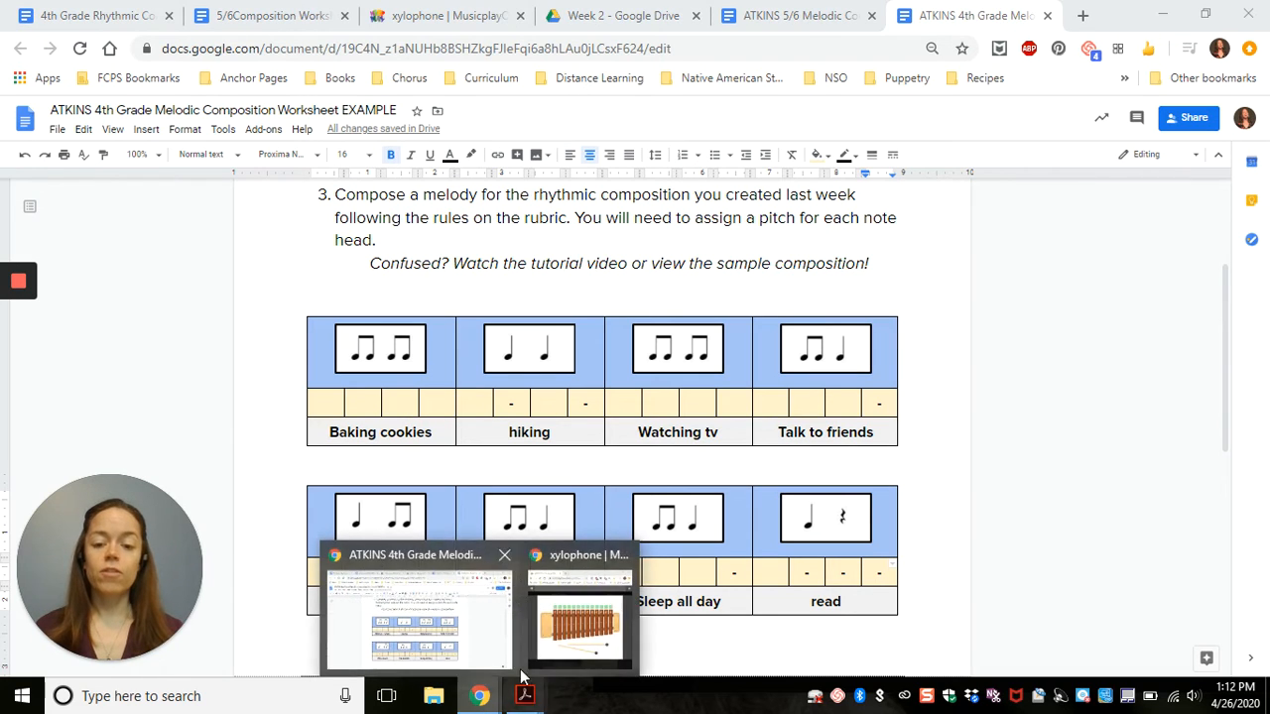
Step: Bring the xylophone window forward and switch off an unwanted bar
click(580, 625)
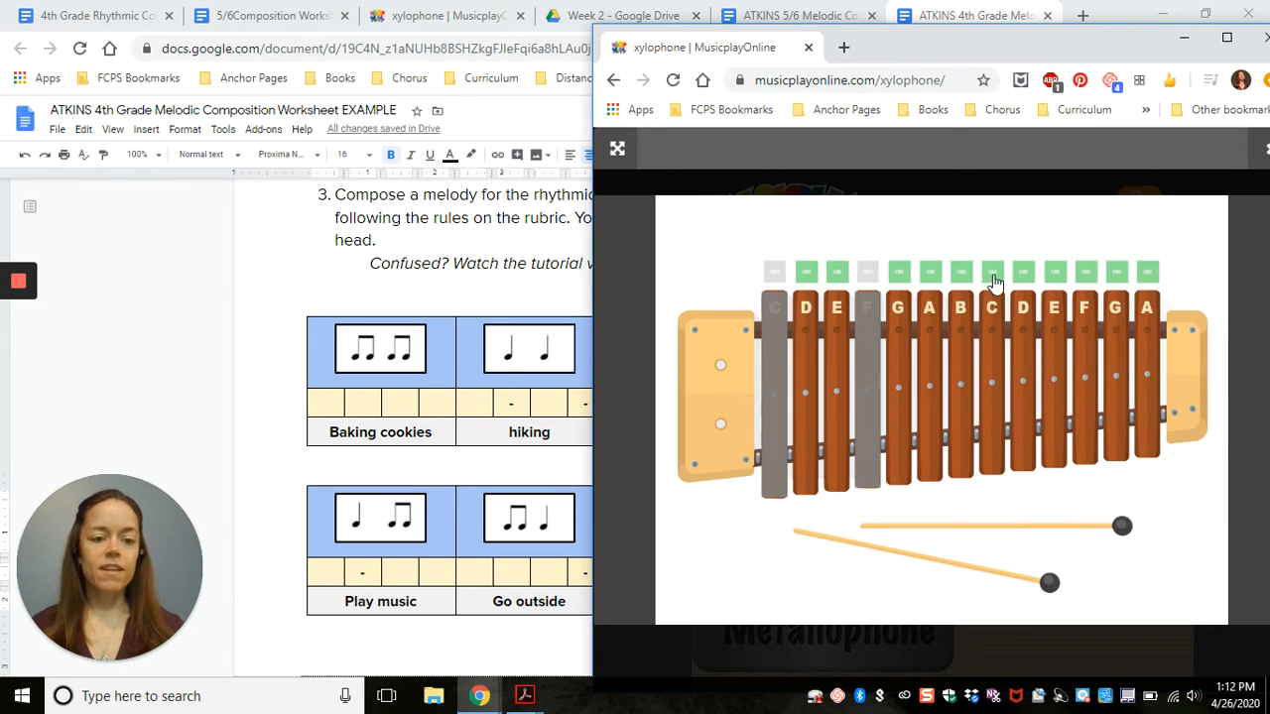
click(992, 282)
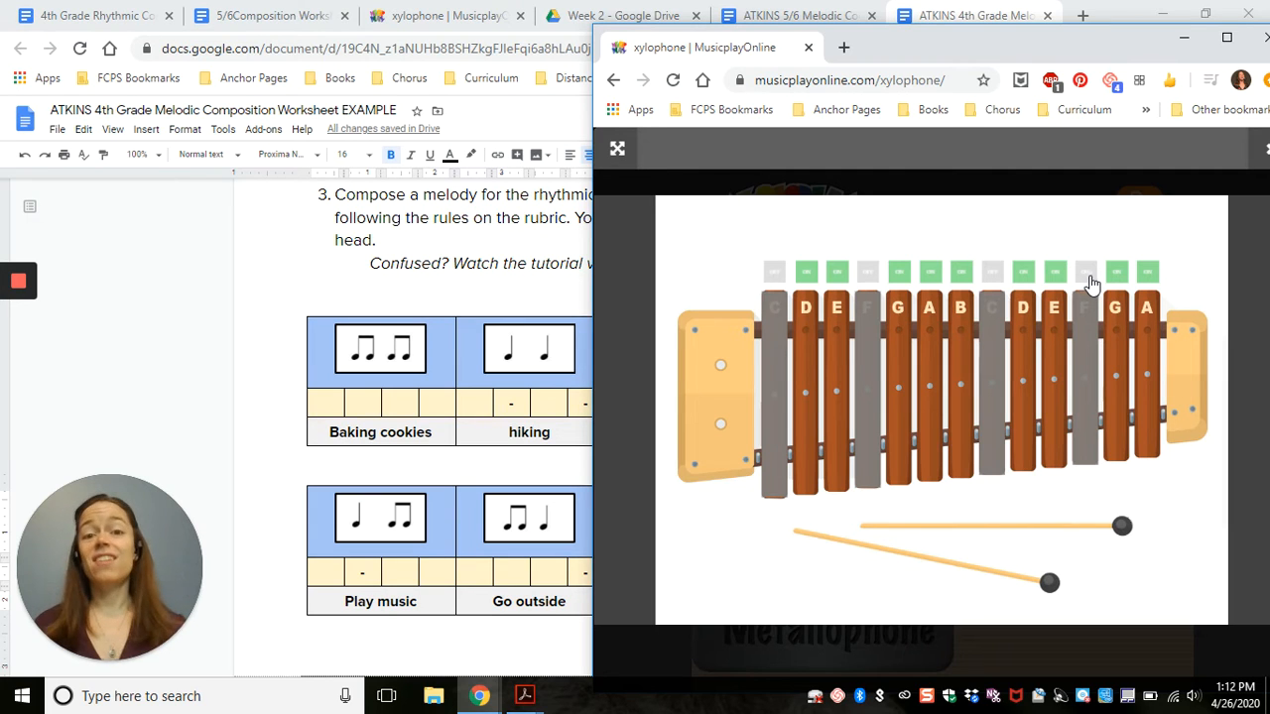
mouse_move(1068, 334)
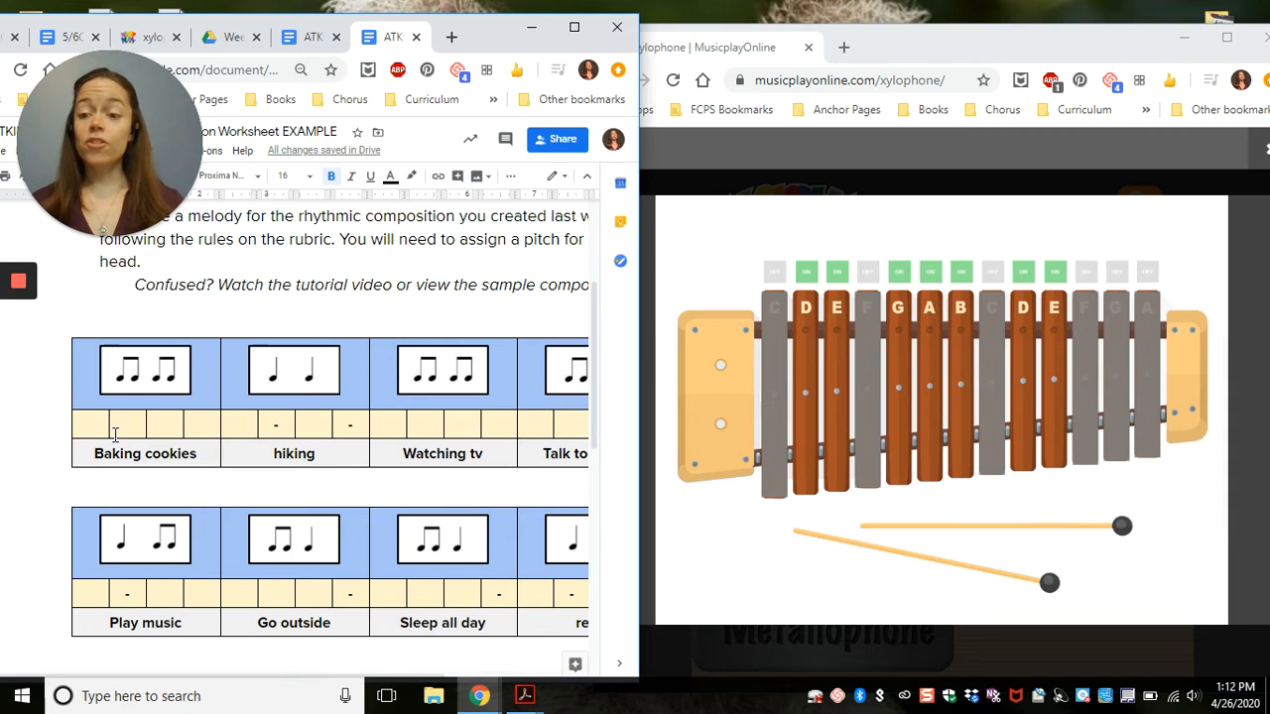
Step: Type pitches G A B A under Baking cookies, then B and D' under hiking
text(G)
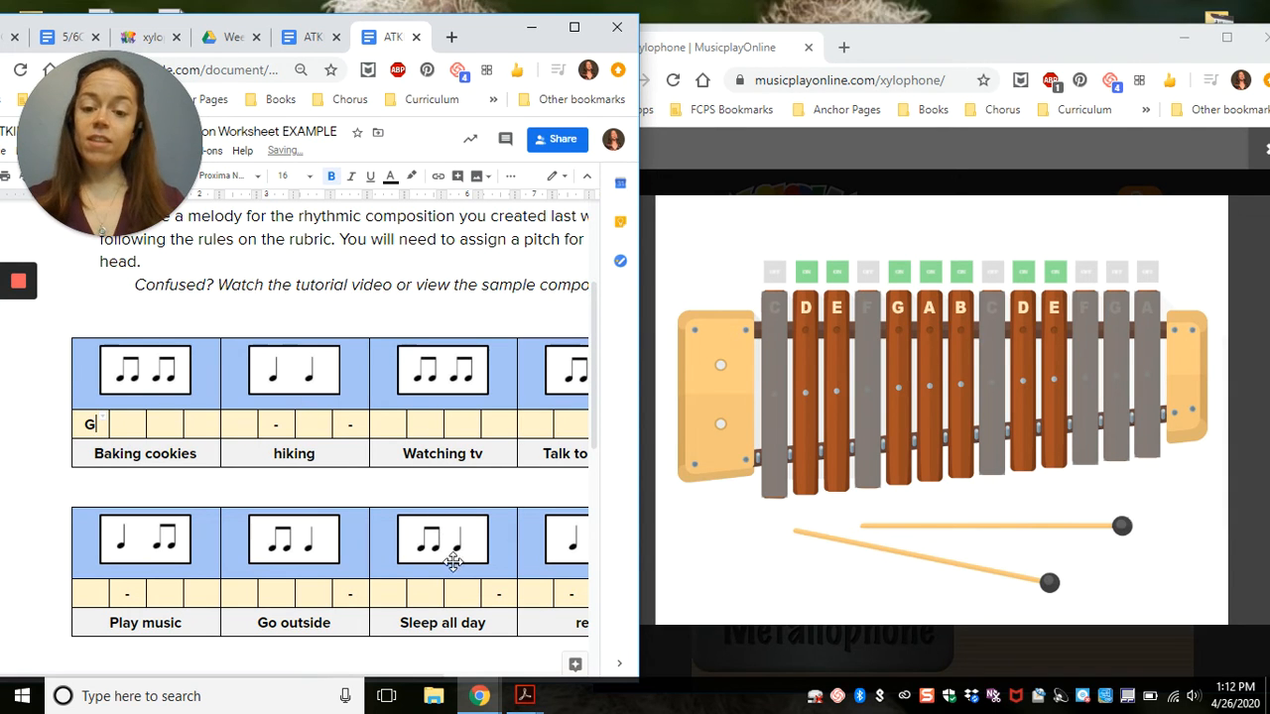
text(G)
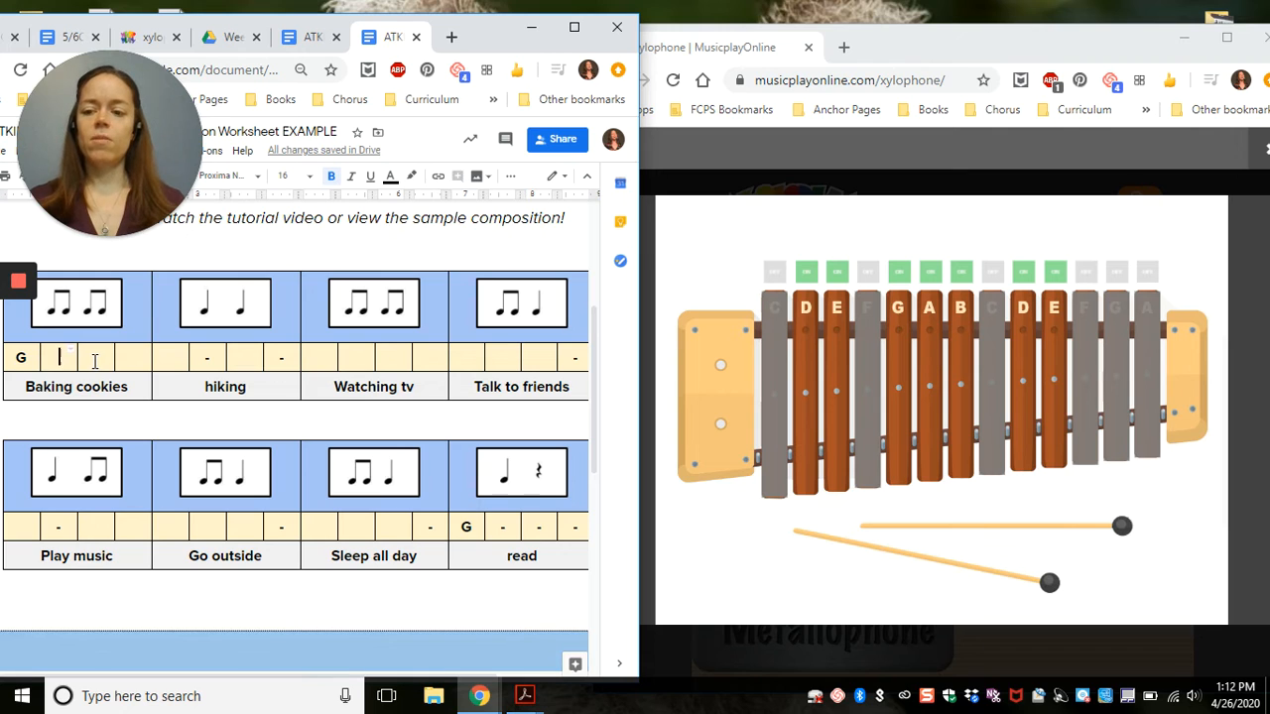
text(A BA)
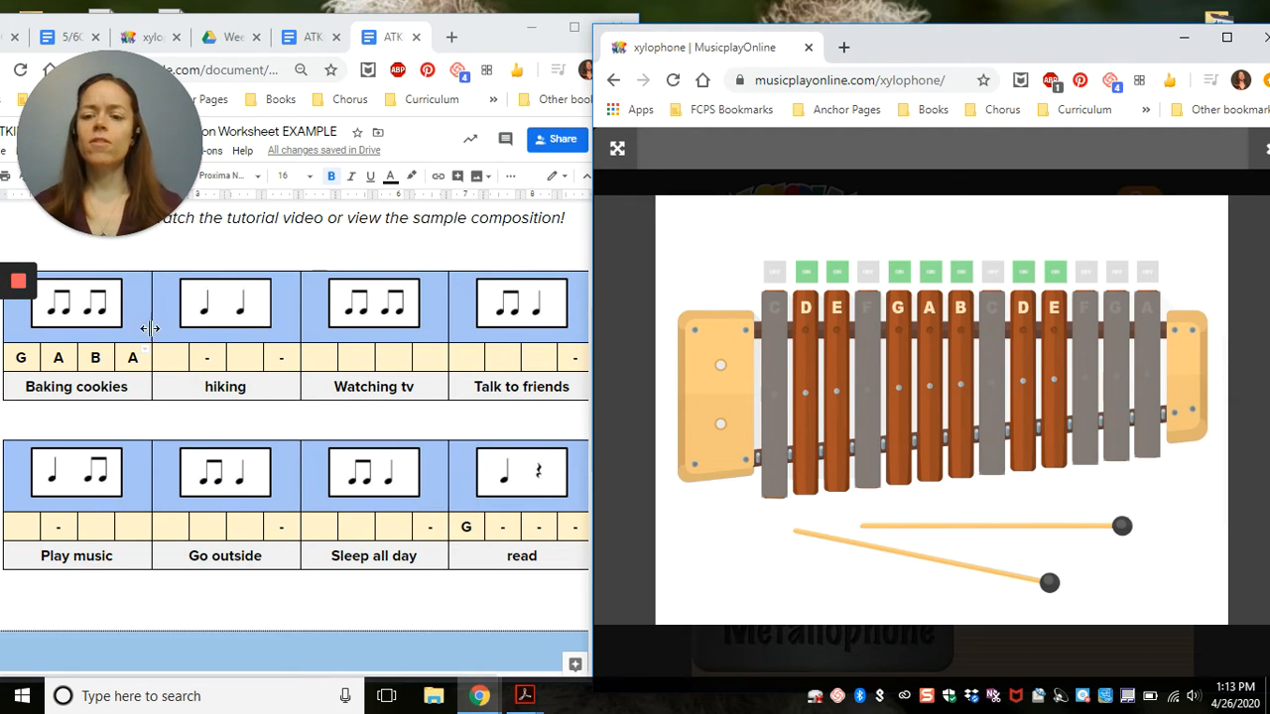
text(B)
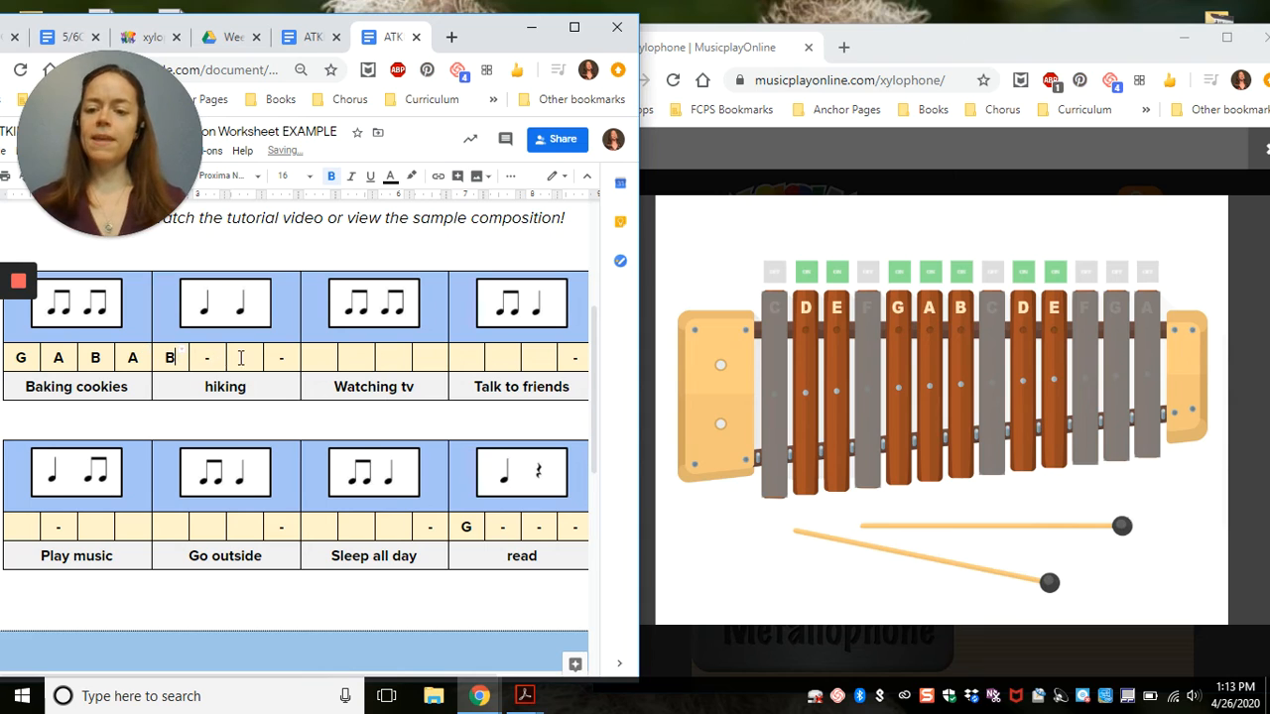
text(D')
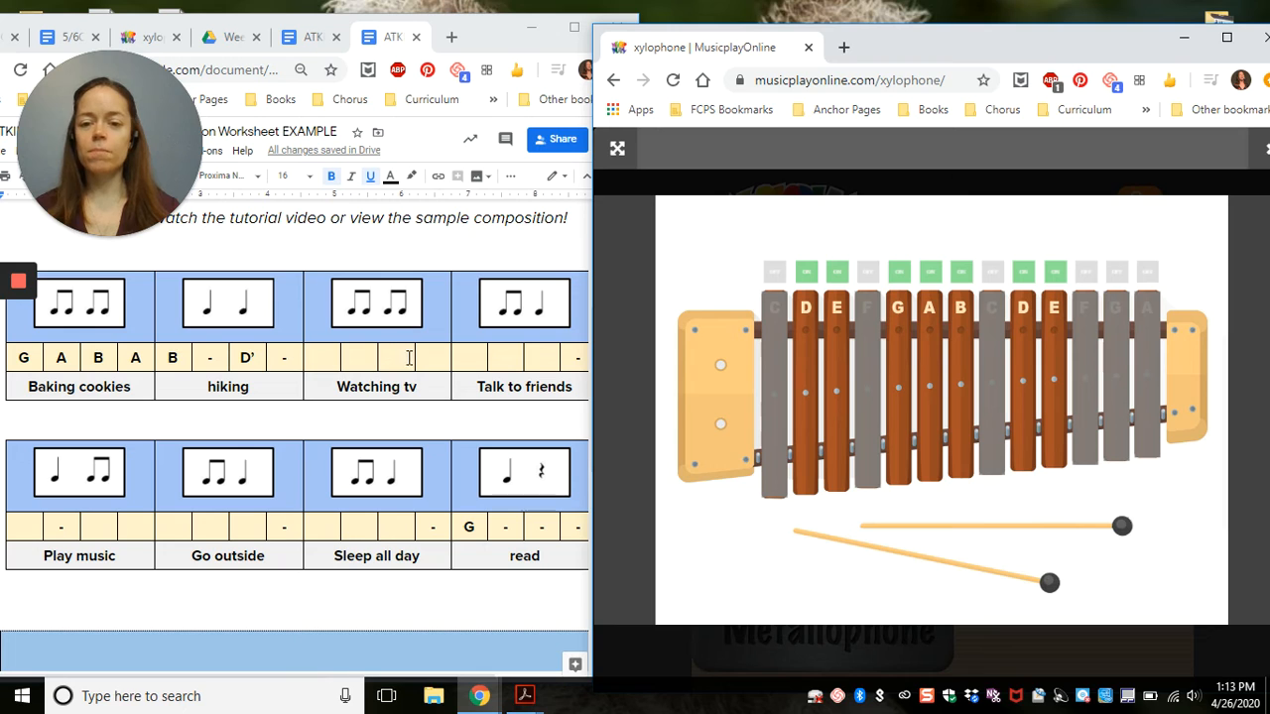
Step: Enter B A under Watching tv, then G E D under Talk to friends
click(323, 357)
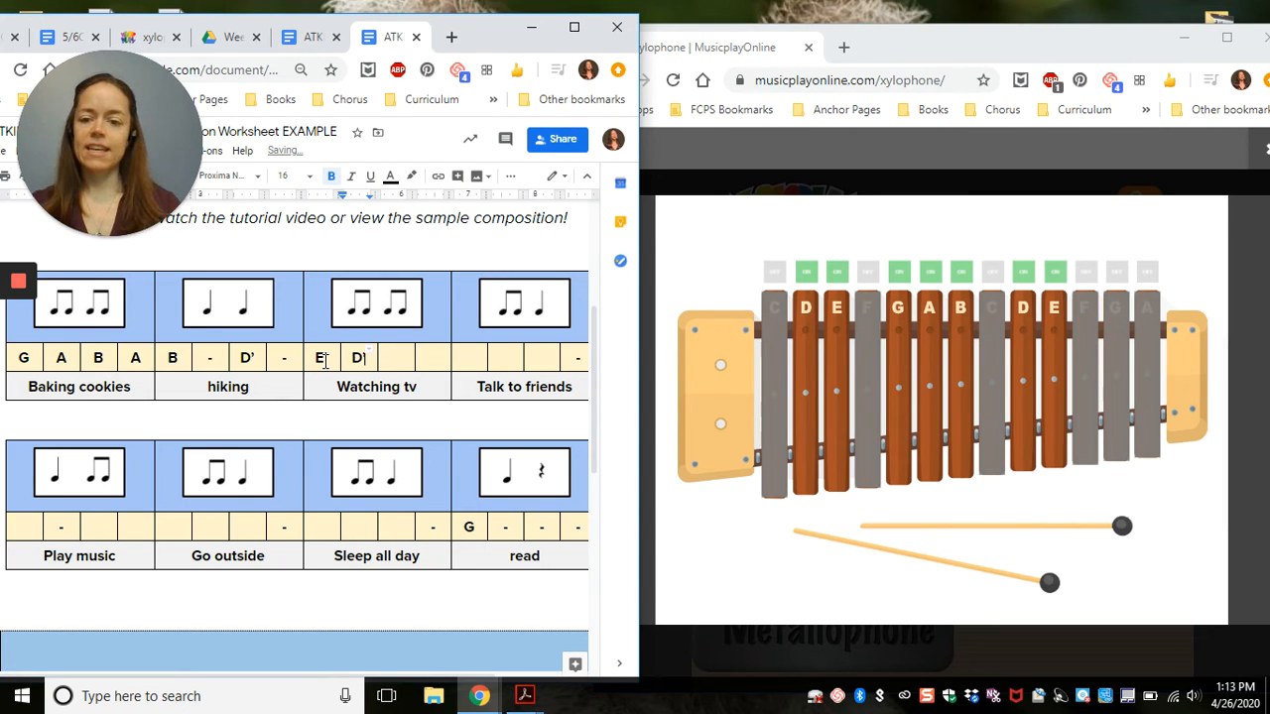
text(B A)
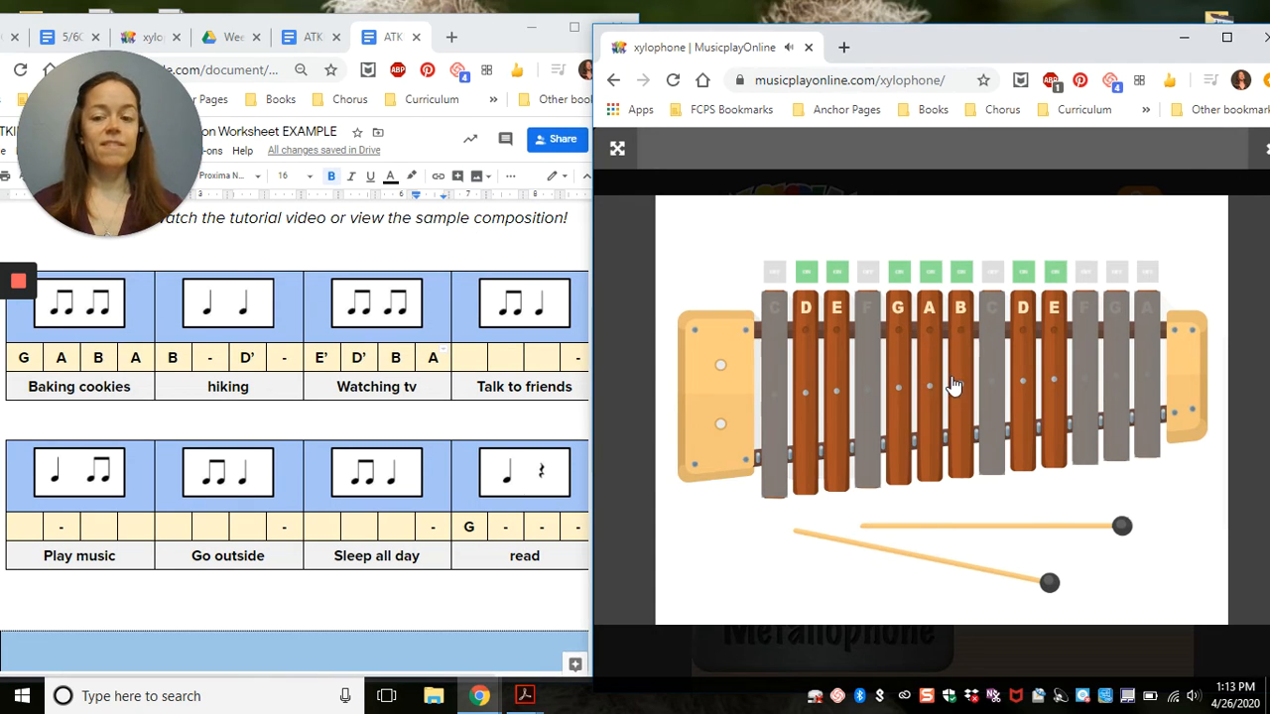
mouse_move(960, 385)
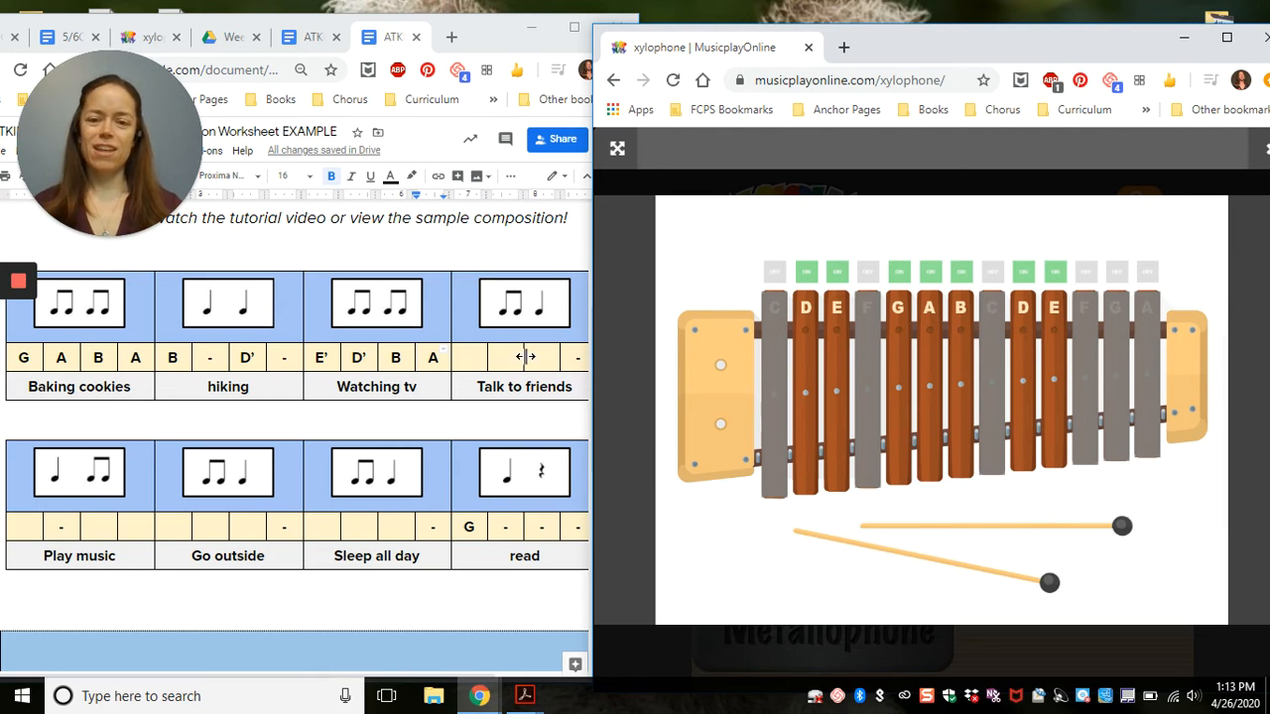
text(G')
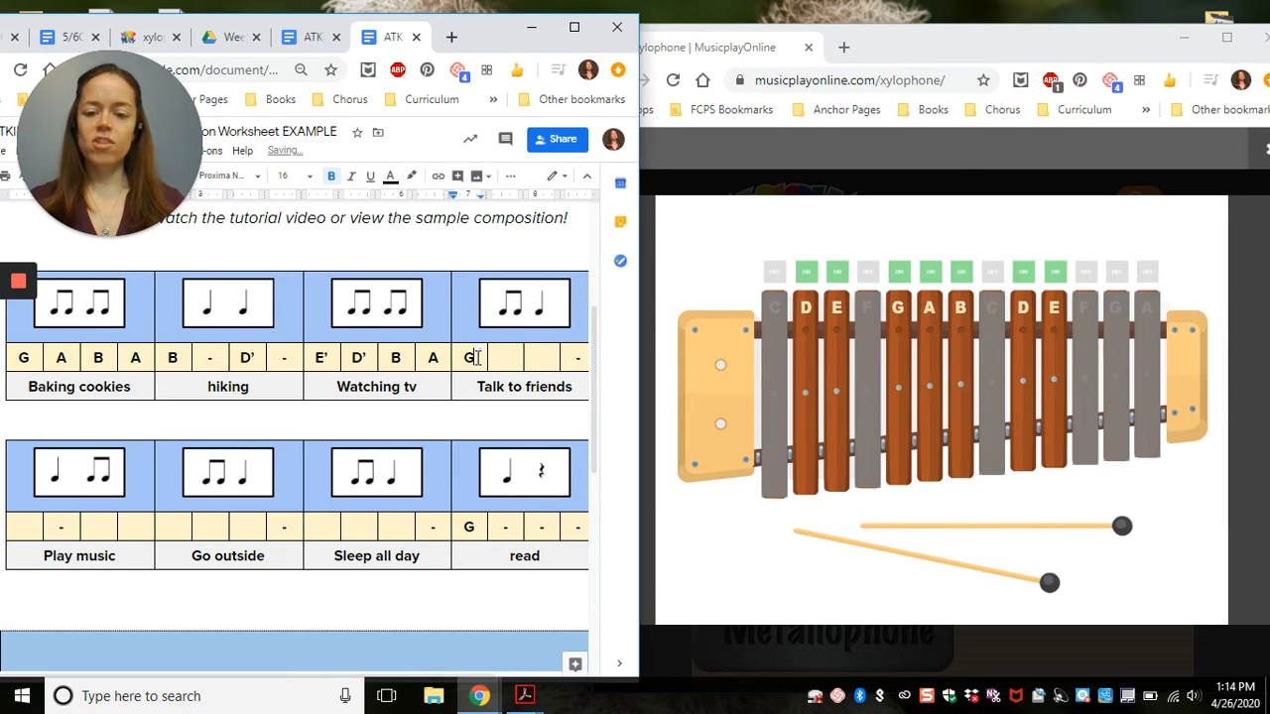
text(ED)
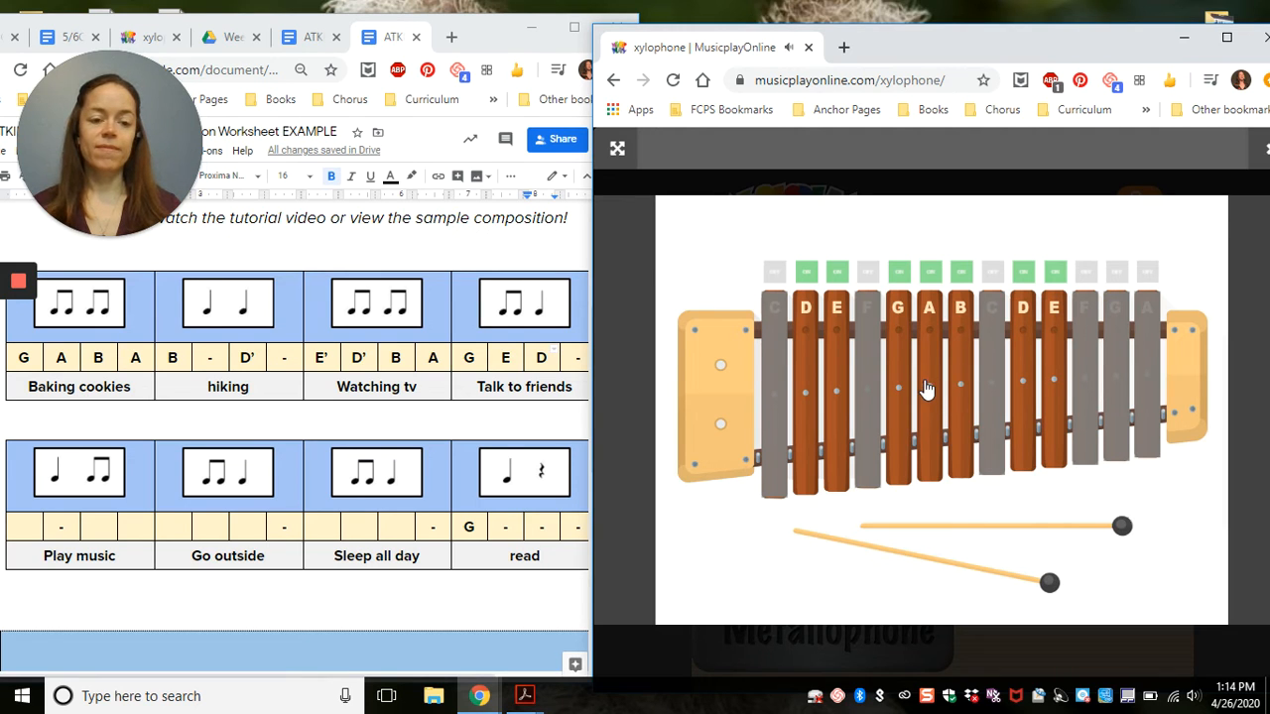
mouse_move(1025, 386)
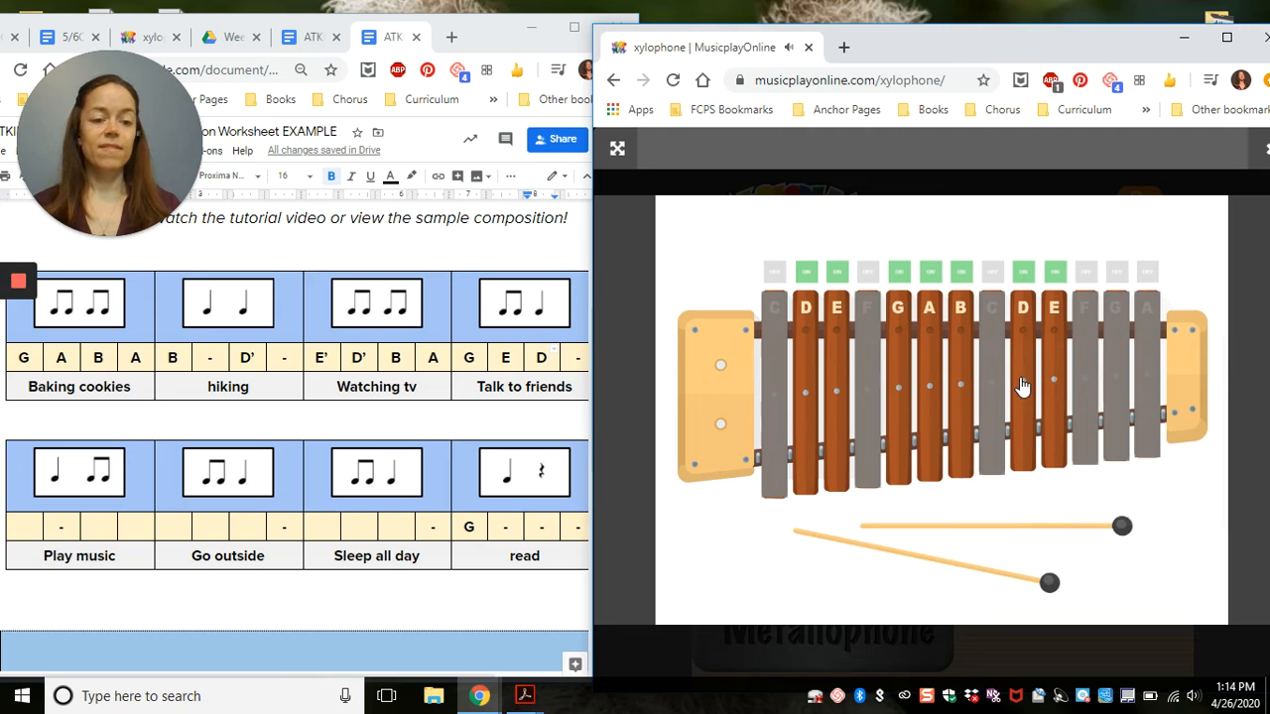
mouse_move(925, 382)
text(E)
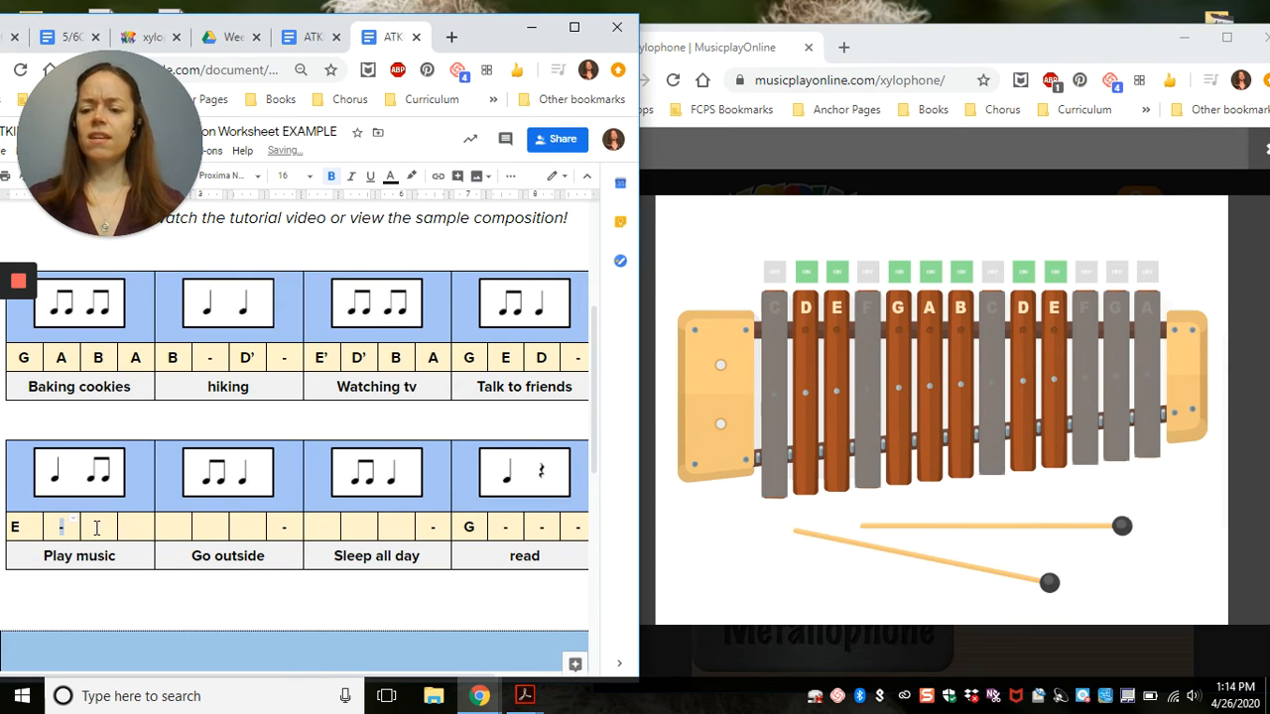
Step: Type D G under Play music and A B A under Go outside
text(DG)
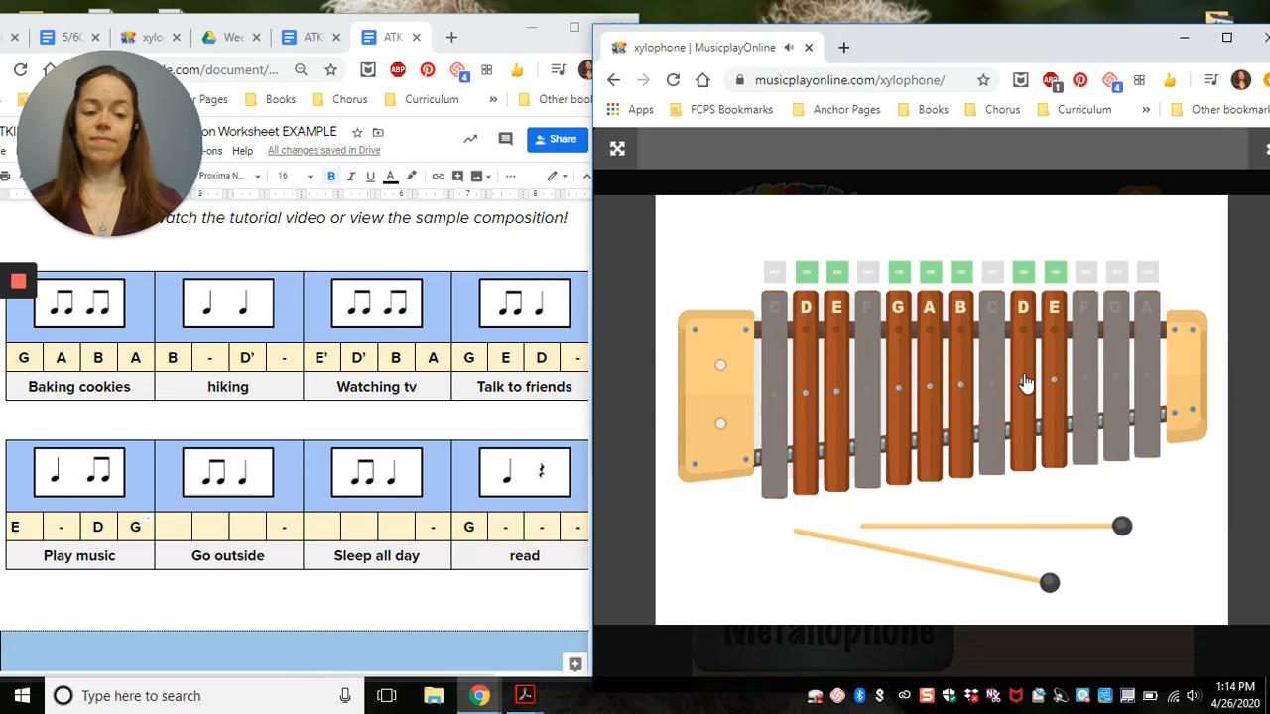
mouse_move(1051, 382)
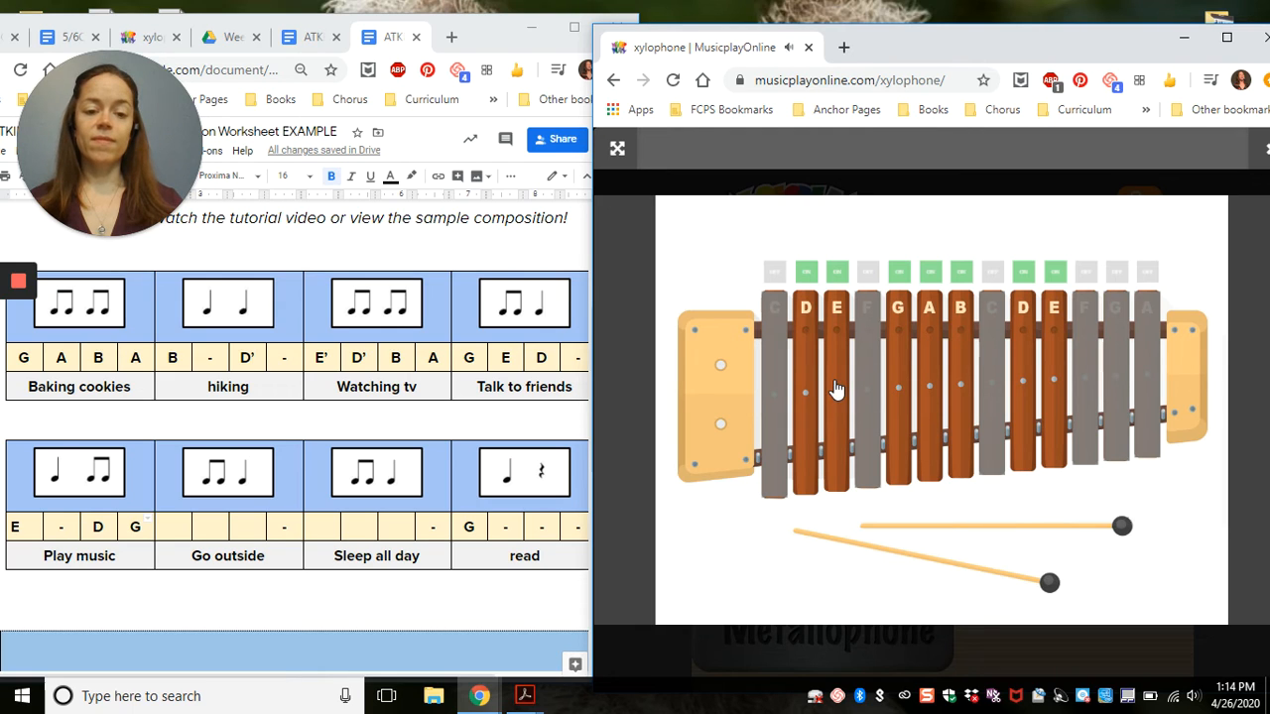
mouse_move(823, 389)
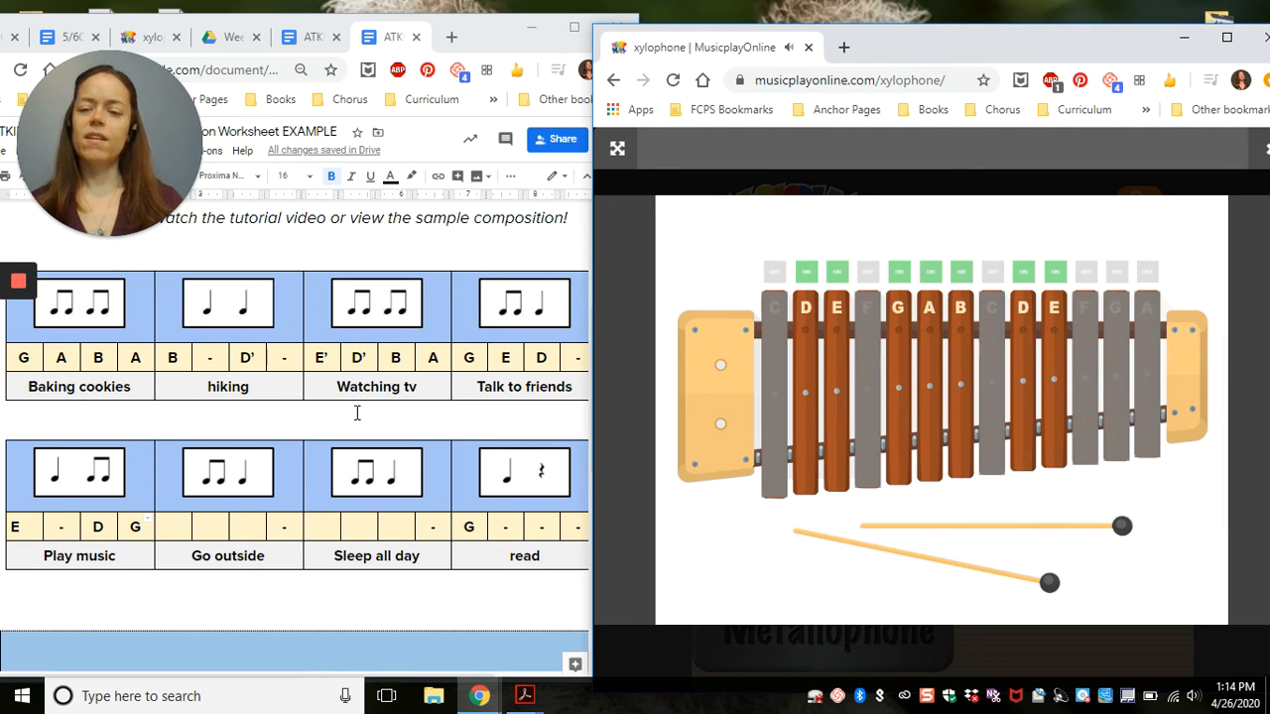
text(A)
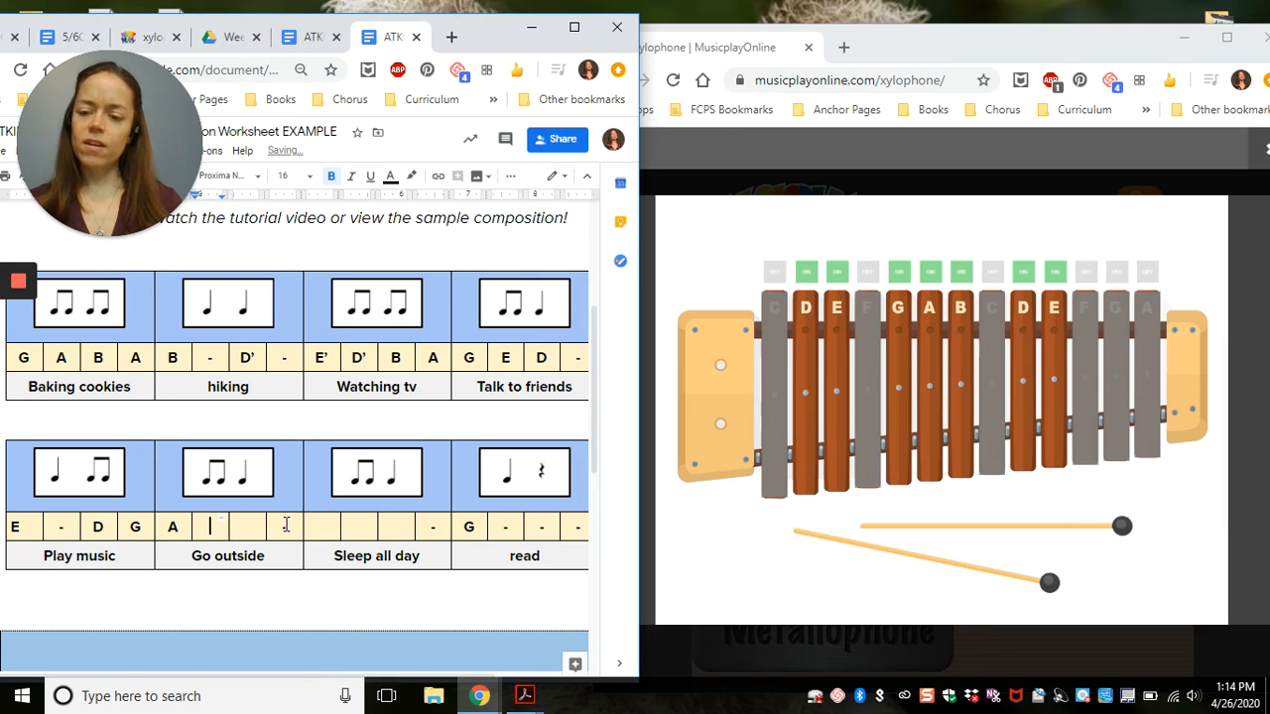
text(B A -)
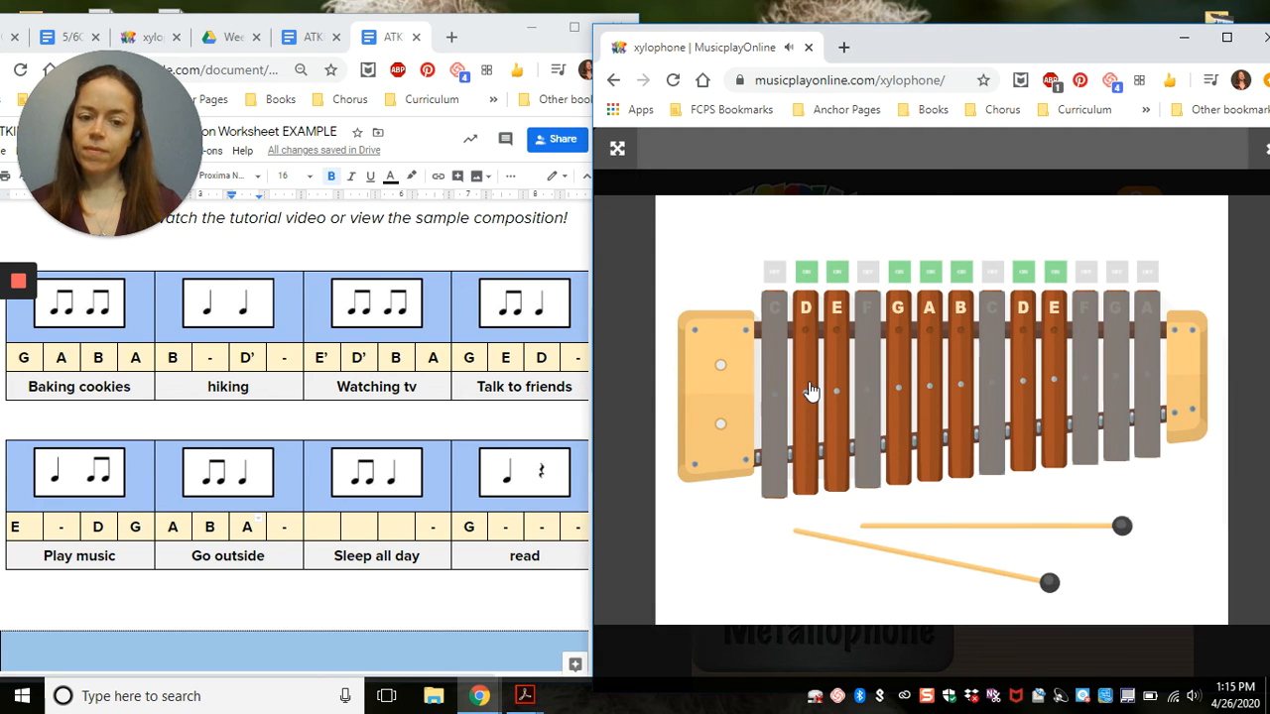
mouse_move(923, 394)
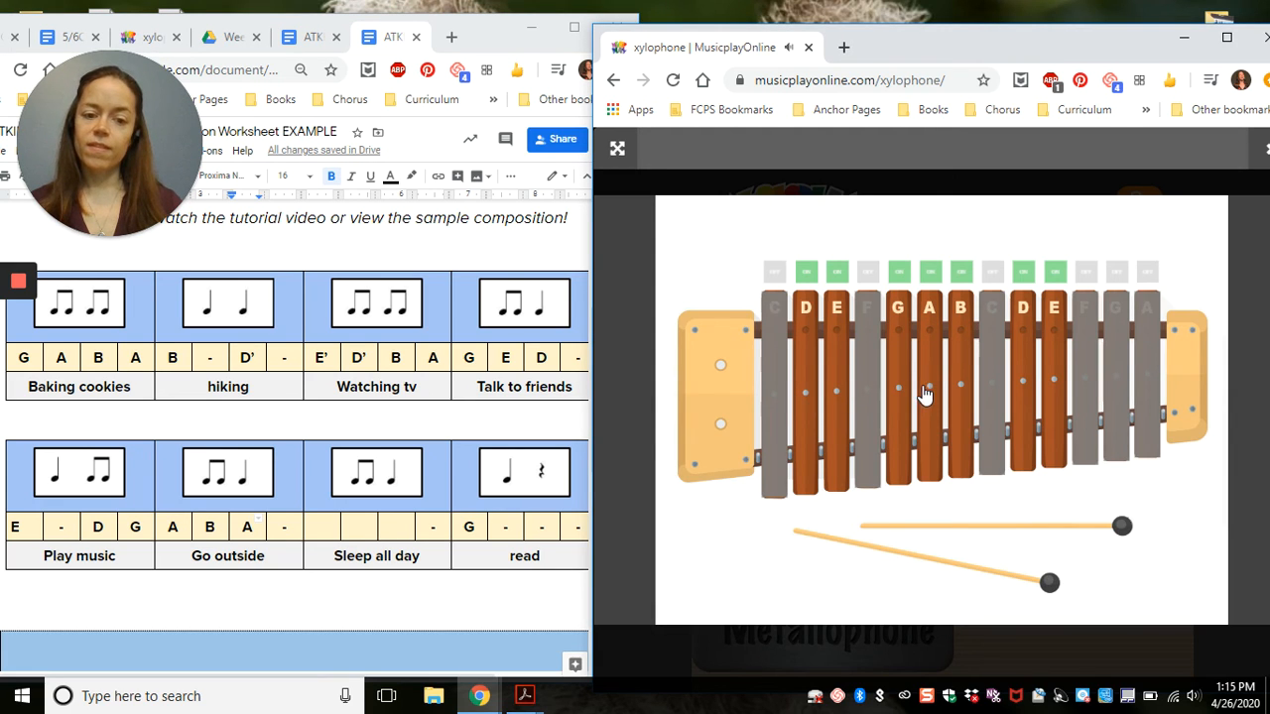
mouse_move(930, 397)
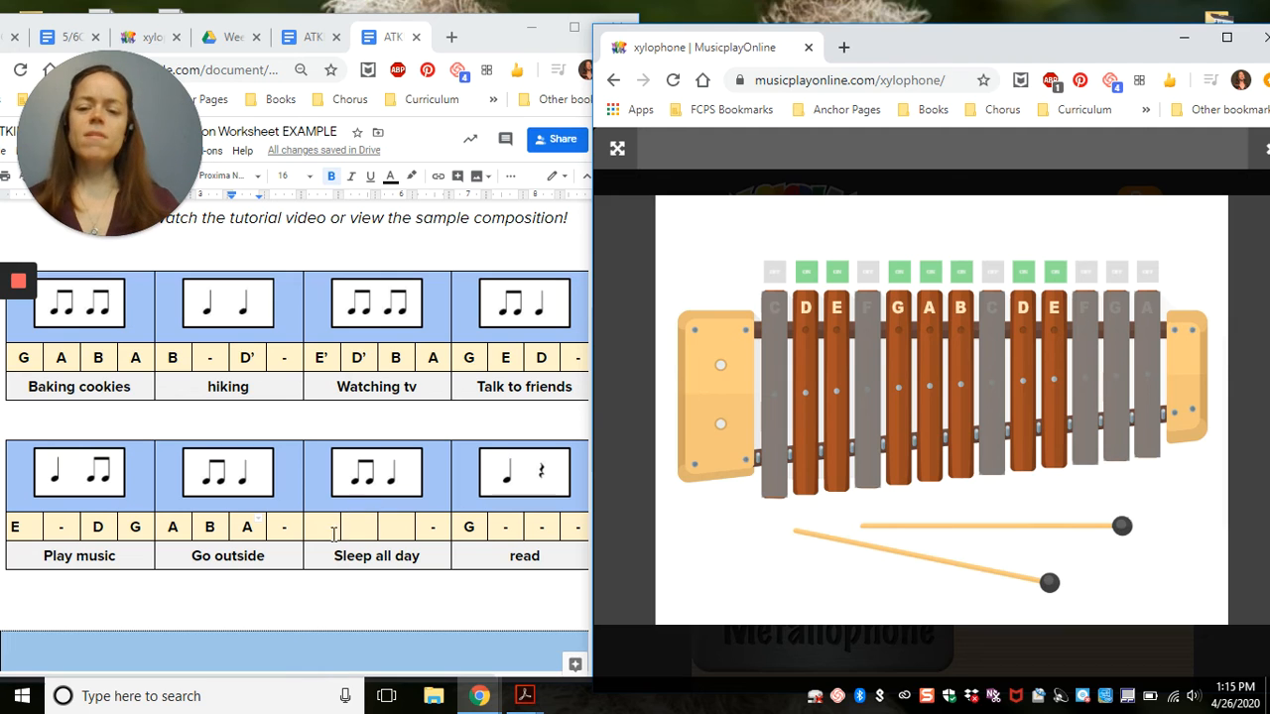
Step: Type pitch letters D, B and A into the Sleep all day boxes
text(D)
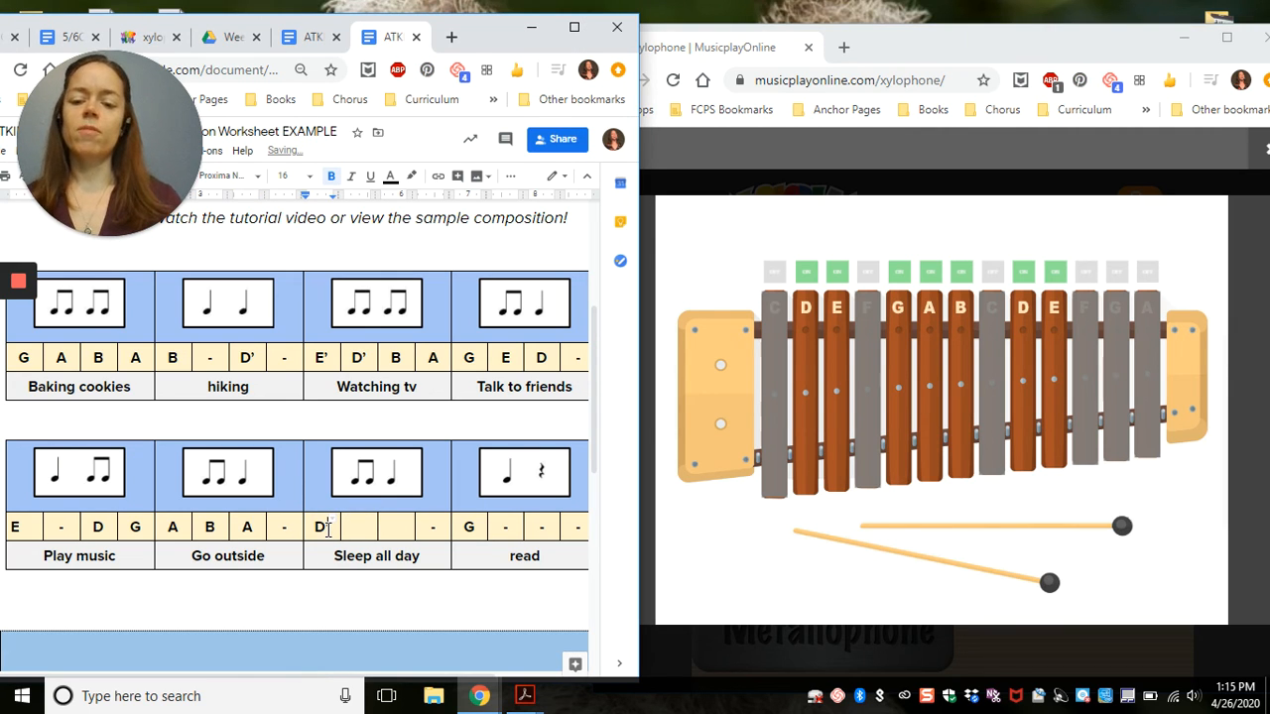
text(BA)
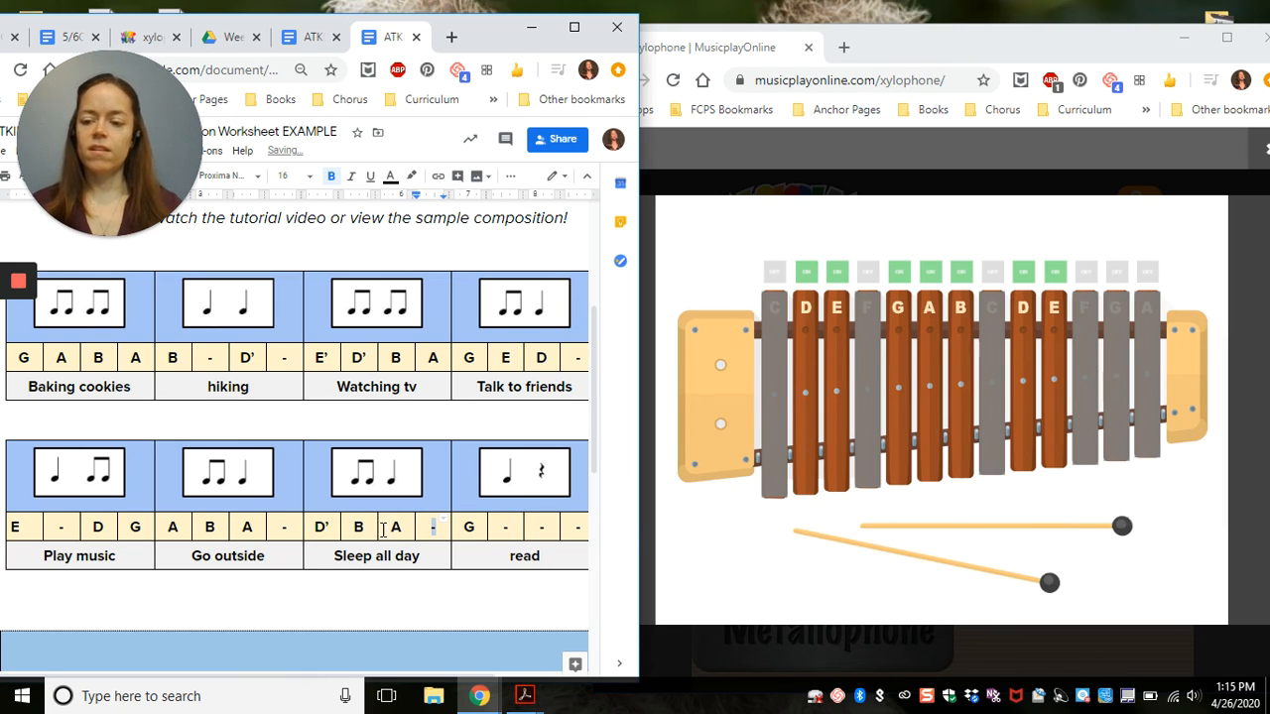
mouse_move(742, 384)
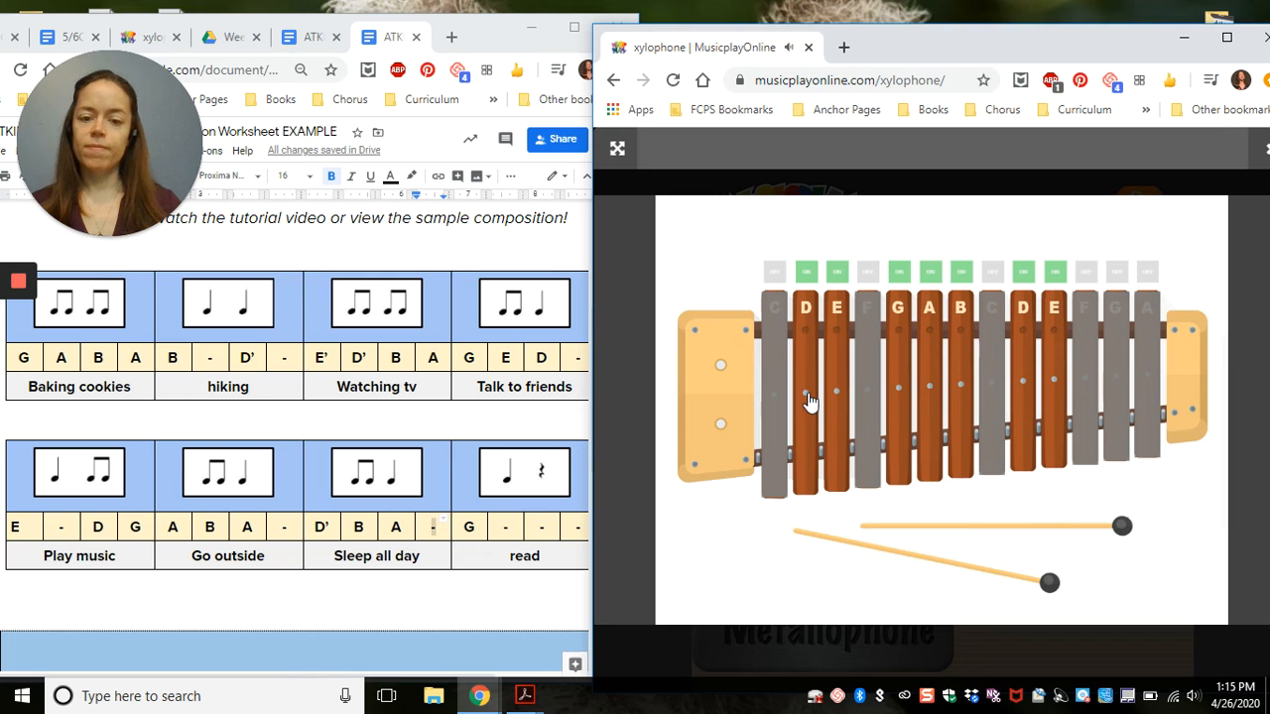
mouse_move(928, 396)
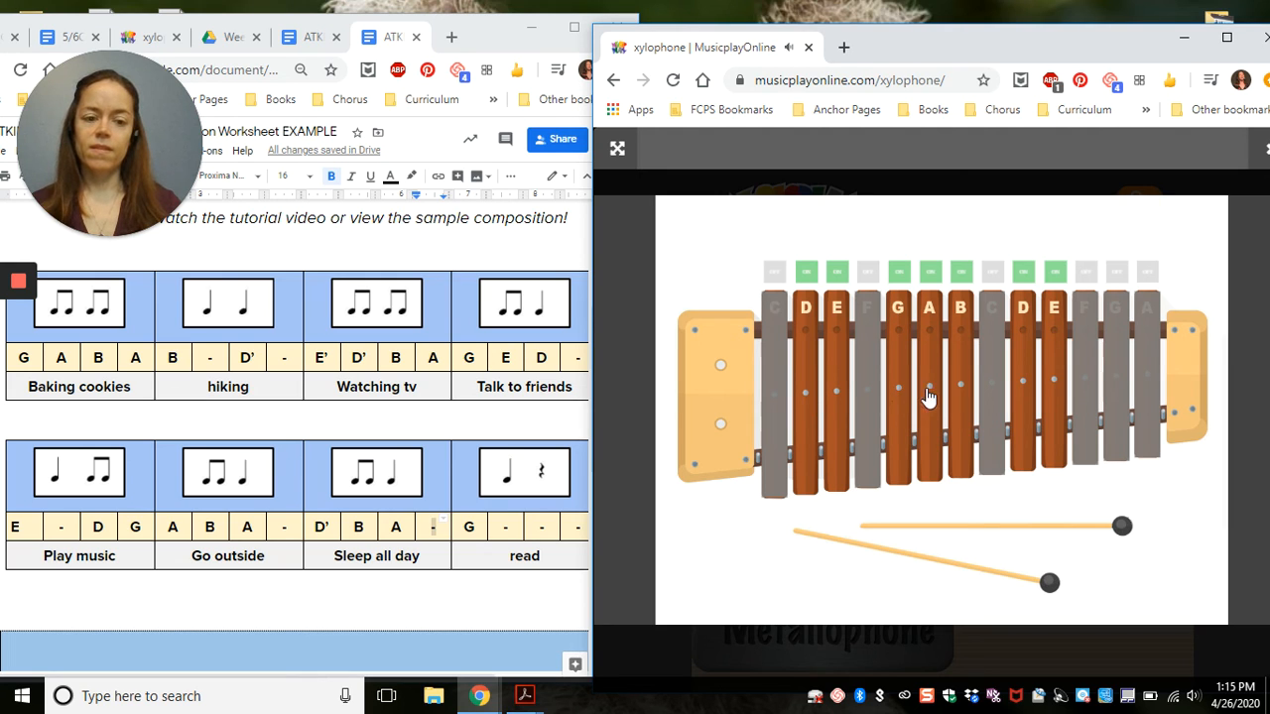
mouse_move(1074, 397)
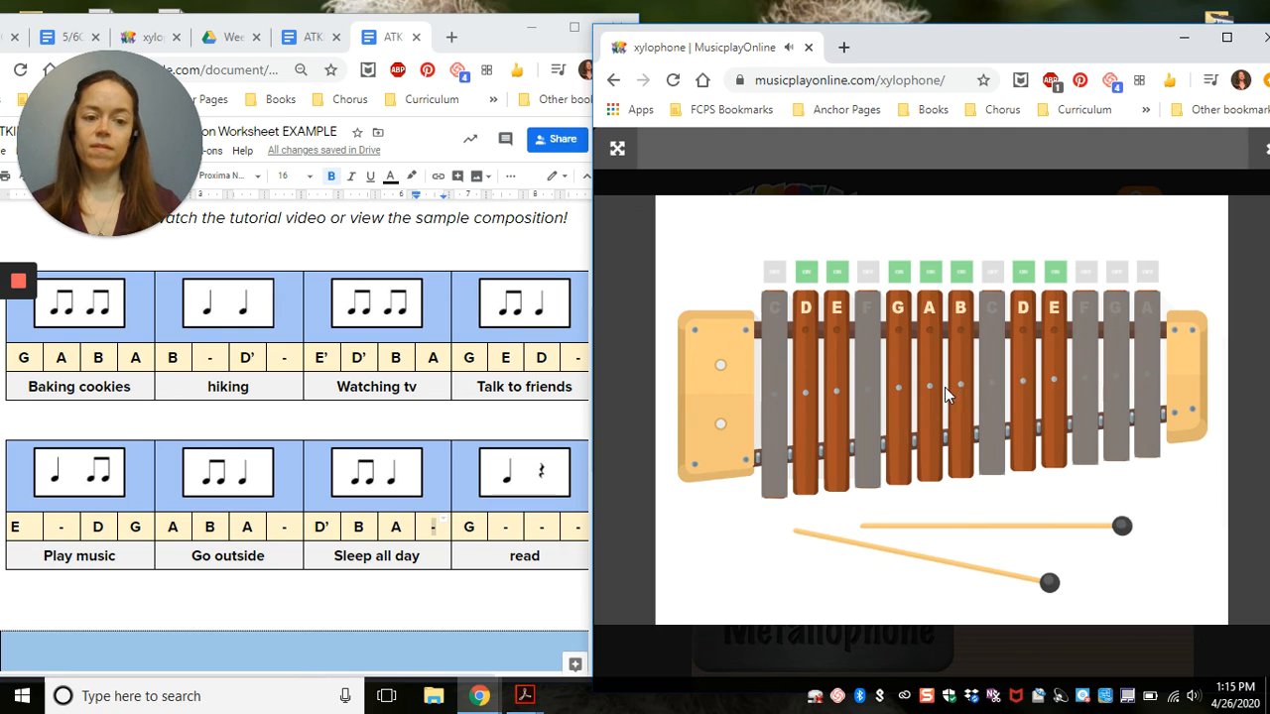
mouse_move(898, 397)
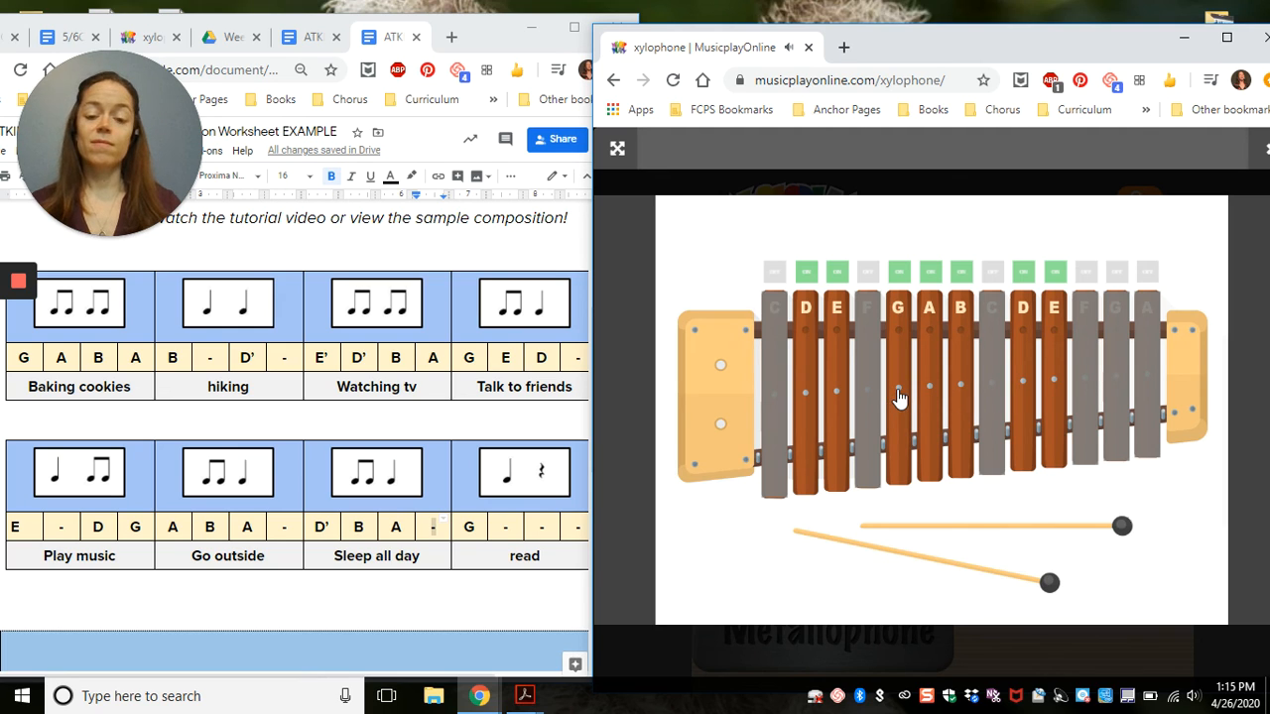